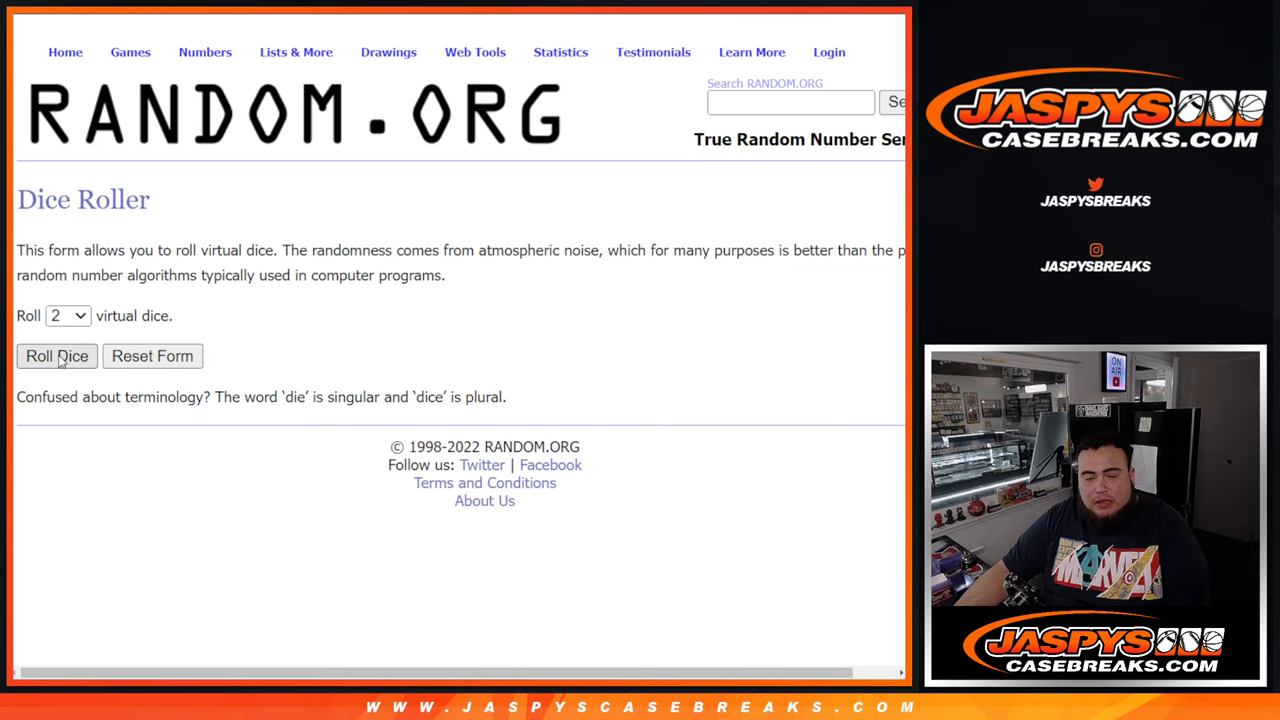
# - Roll the two dice, then reshuffle the 12-name customer list several times with Again!
pyautogui.click(56, 356)
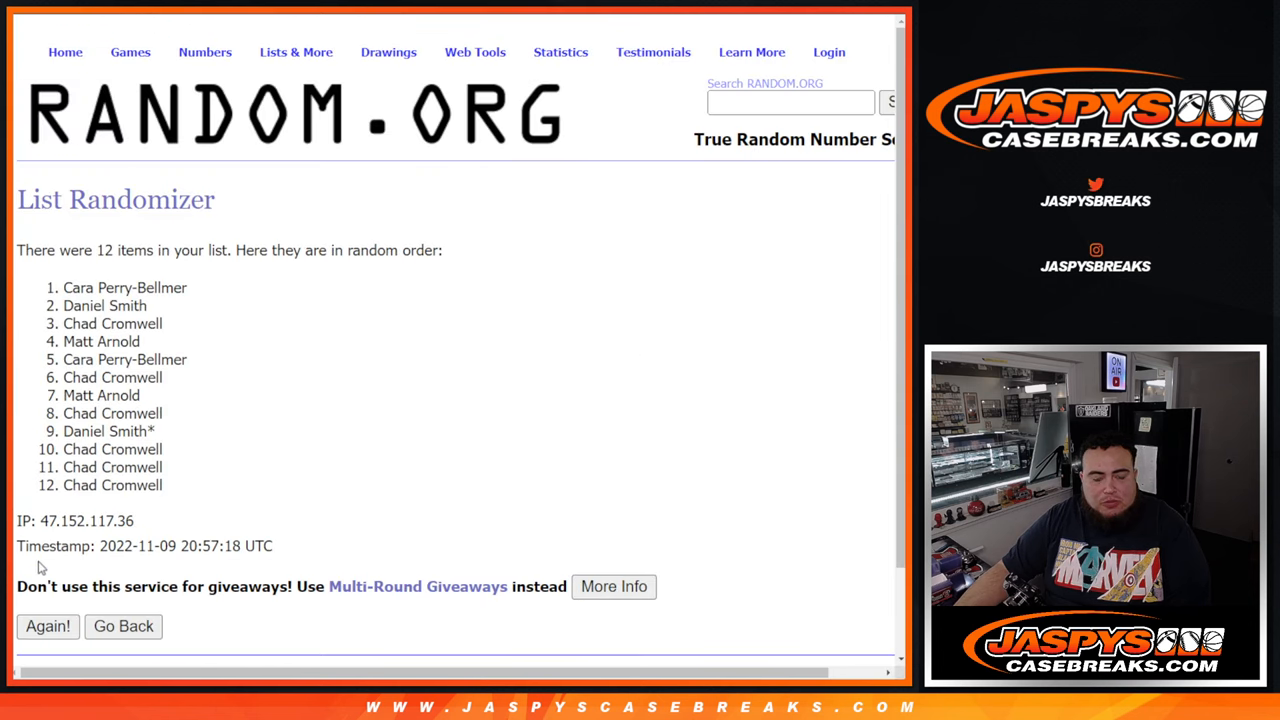
pyautogui.click(48, 626)
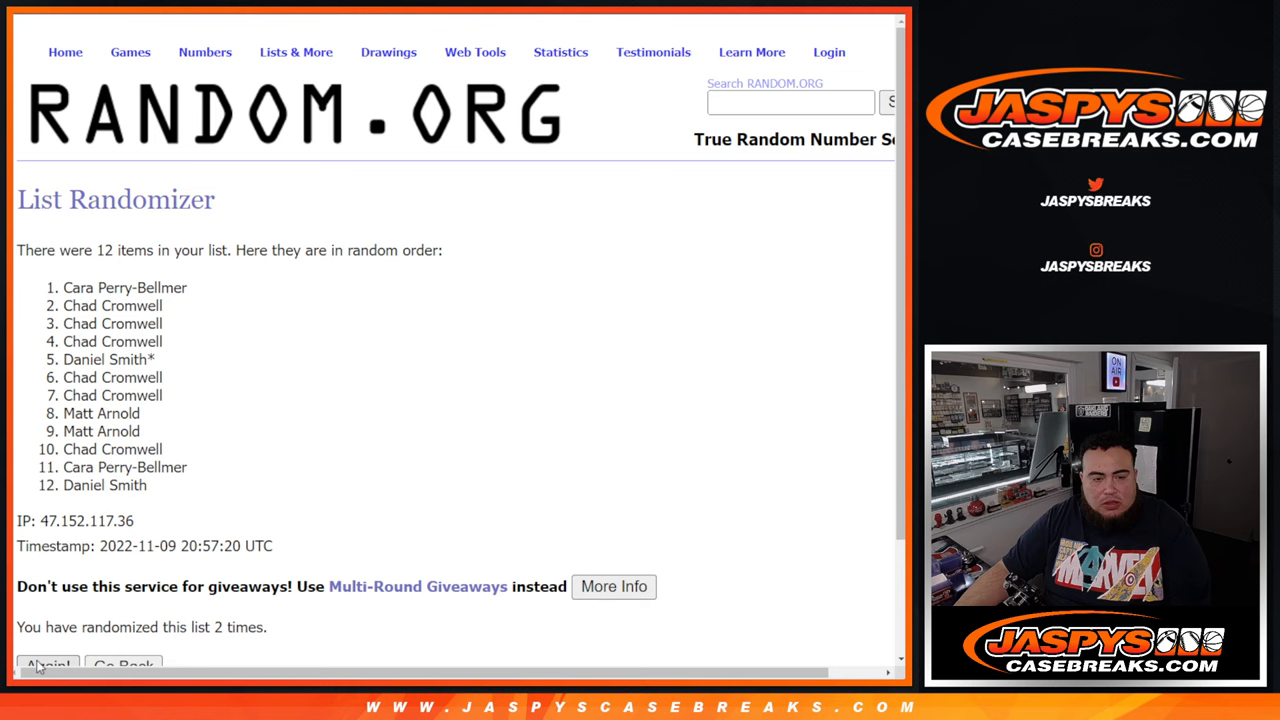
pyautogui.click(48, 664)
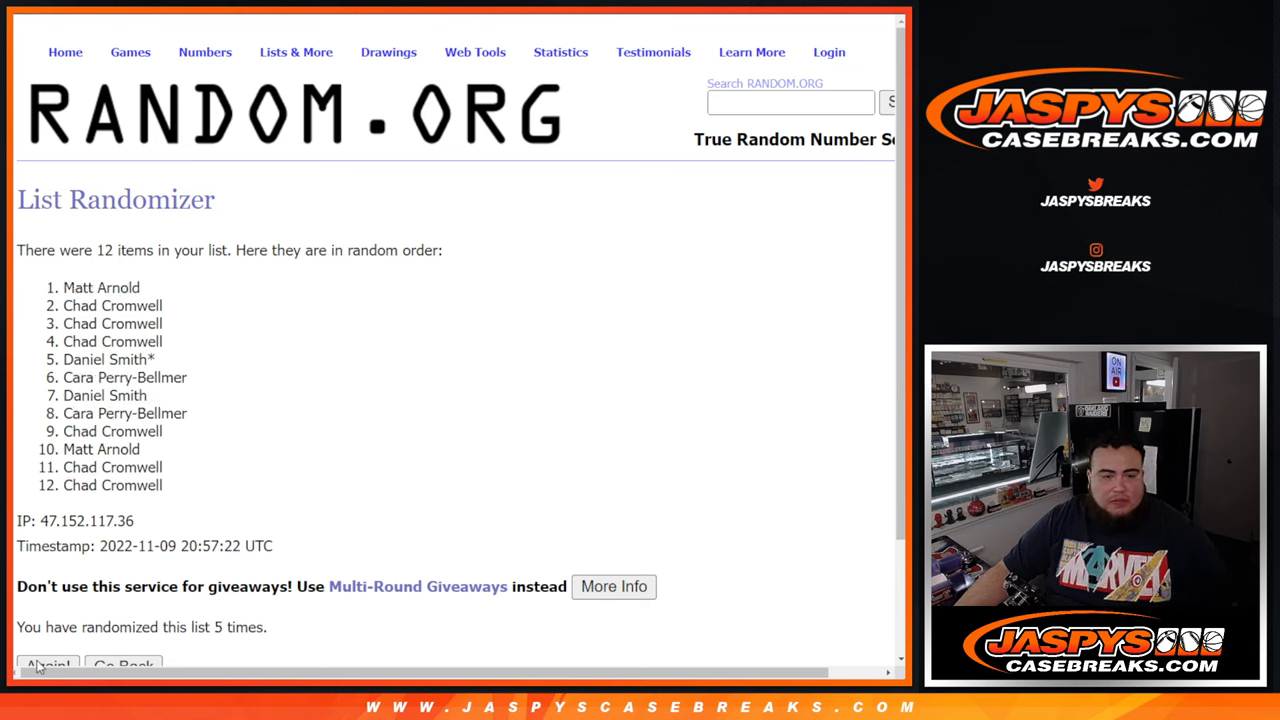
pyautogui.click(48, 664)
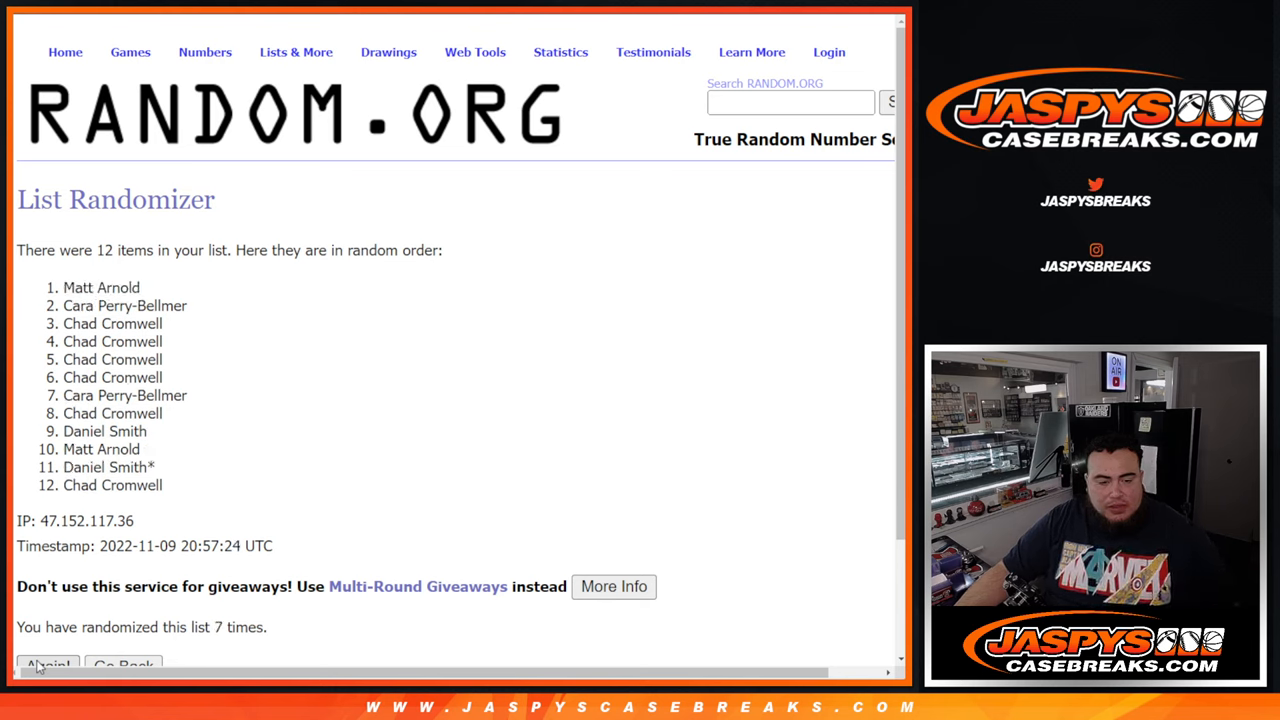
pyautogui.click(48, 664)
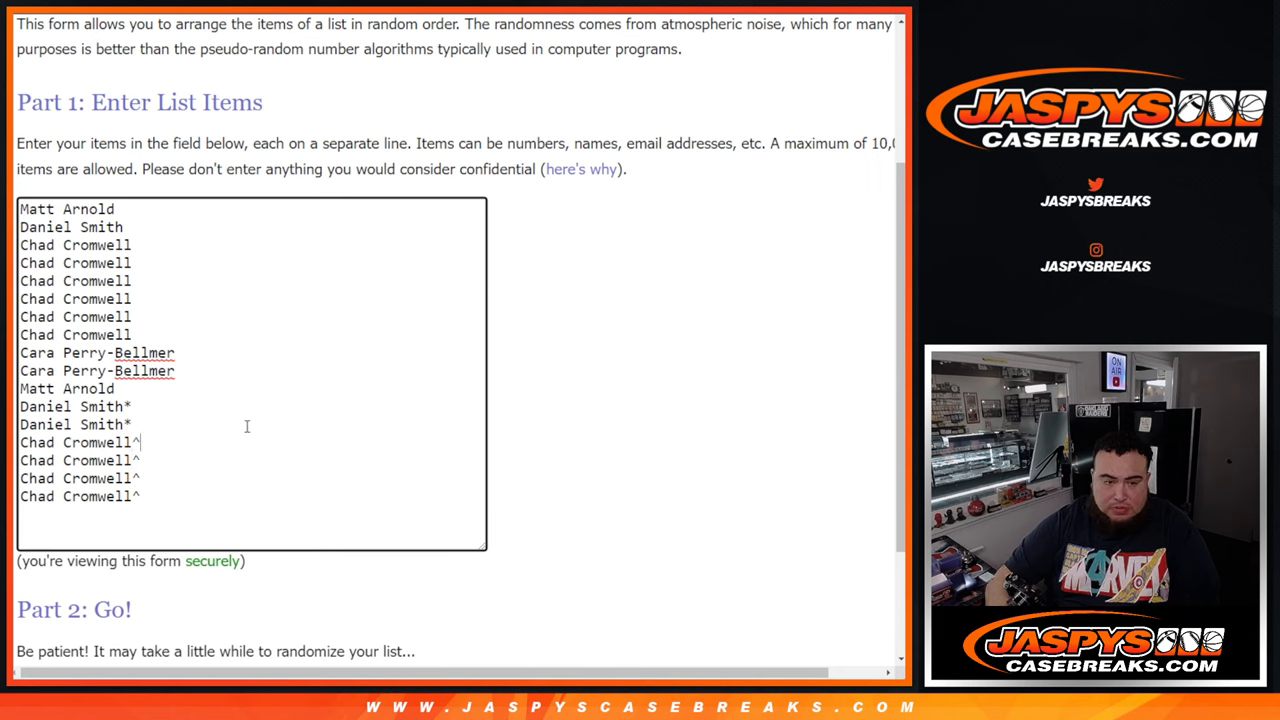
pyautogui.write('^')
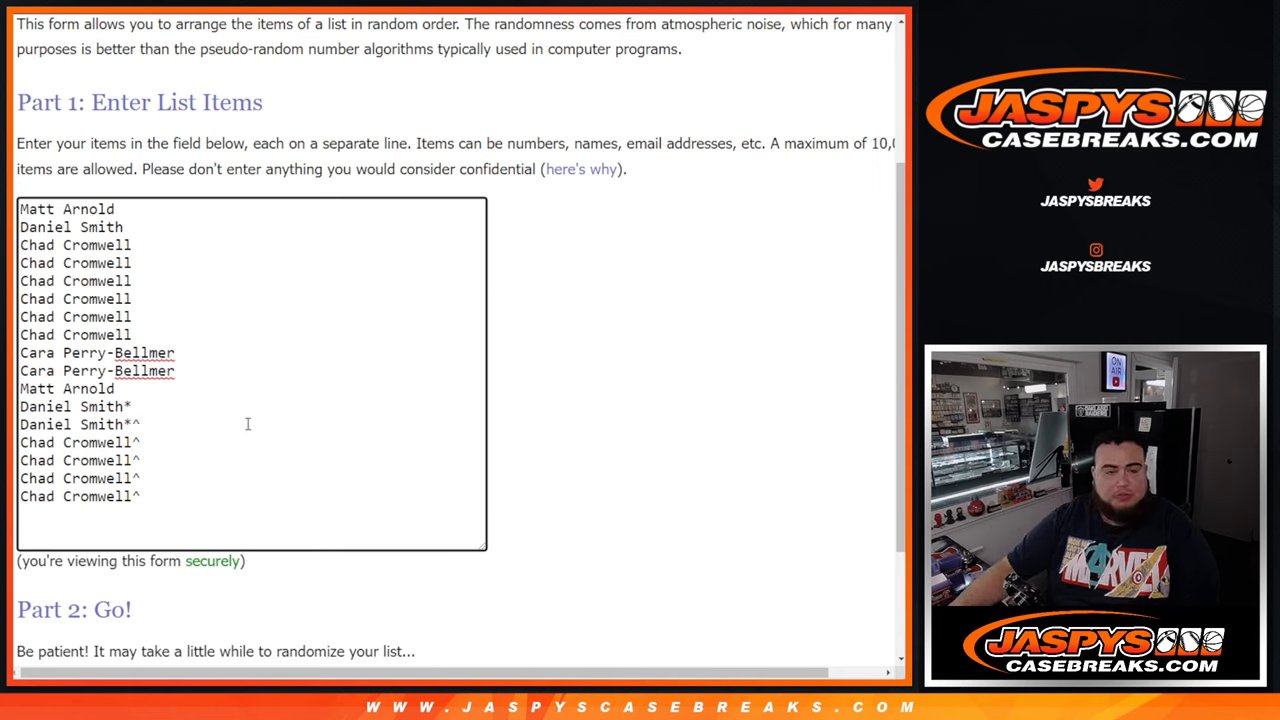
pyautogui.press('ctrl+a')
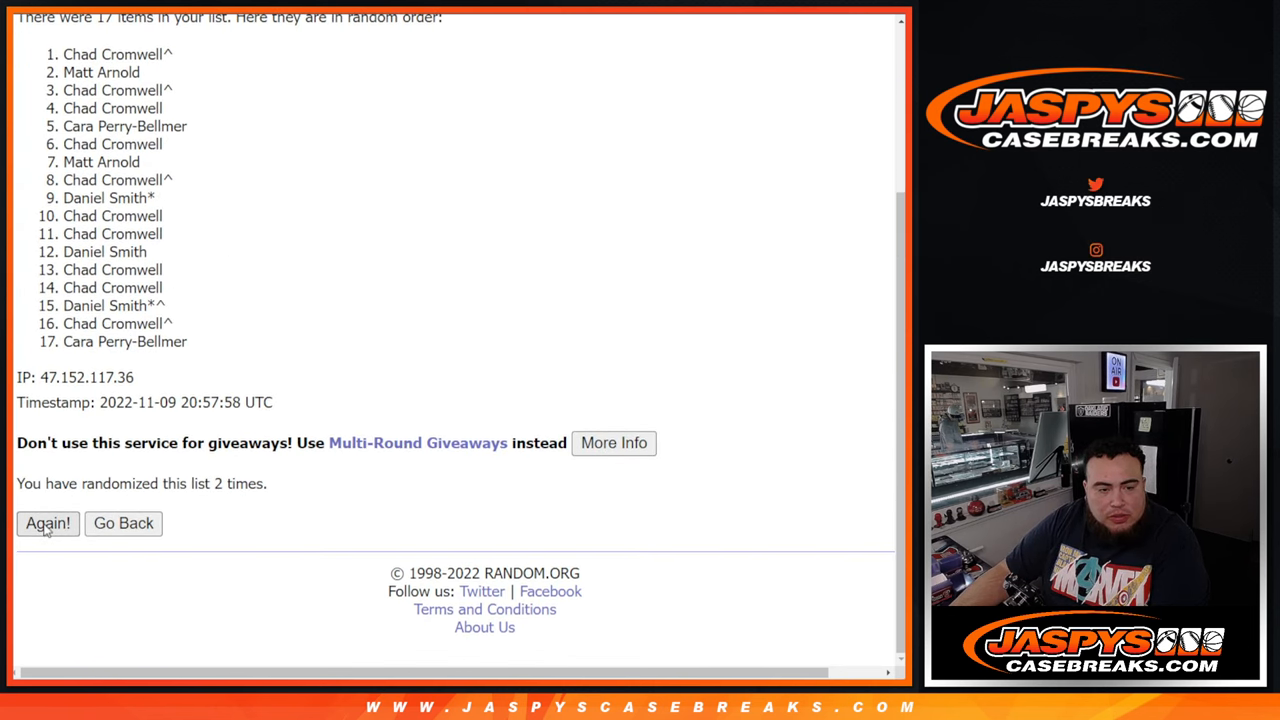
# - Reshuffle the 17-entry customer list twice more
pyautogui.click(48, 524)
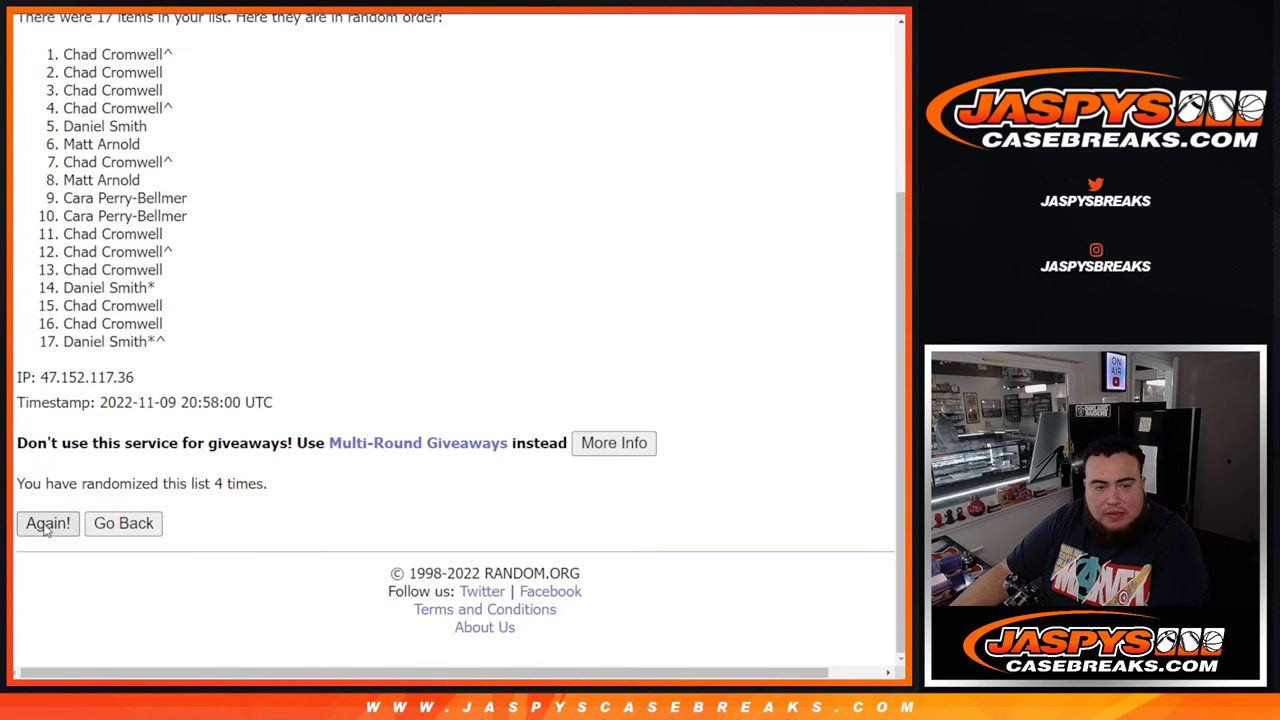
pyautogui.click(48, 524)
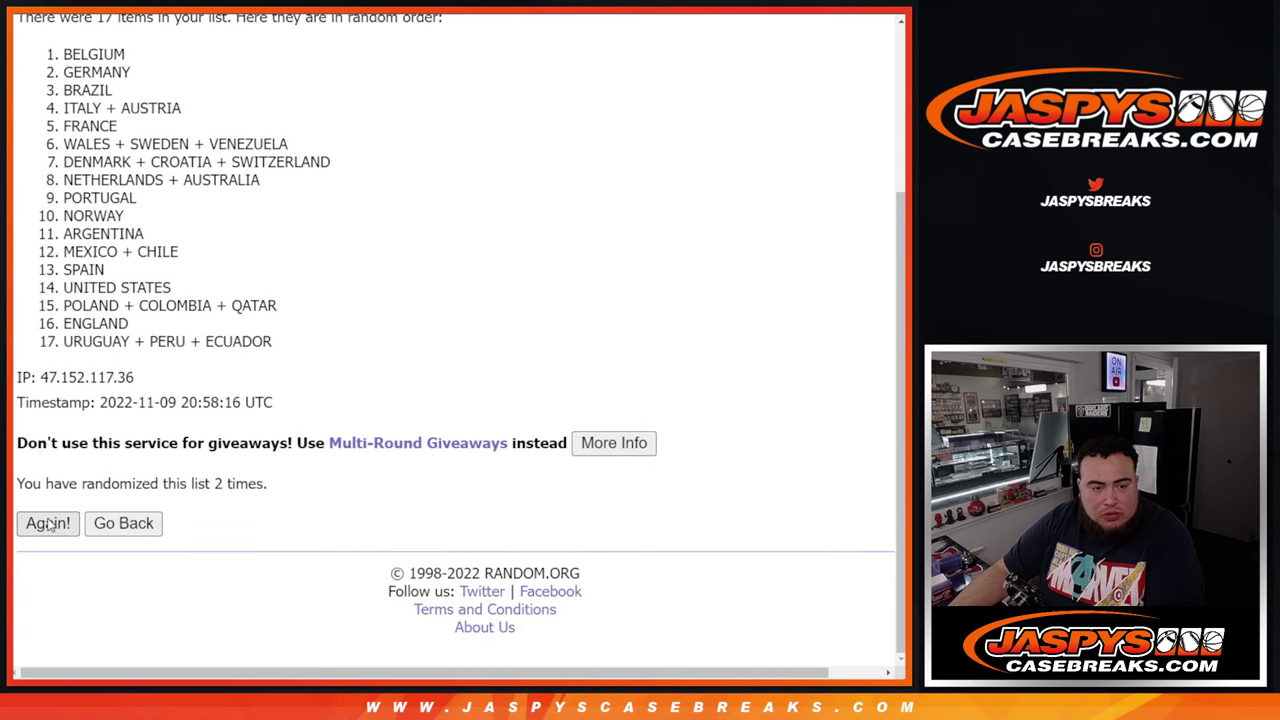
# - Reshuffle the 17-item country and country-group list four more times
pyautogui.click(48, 524)
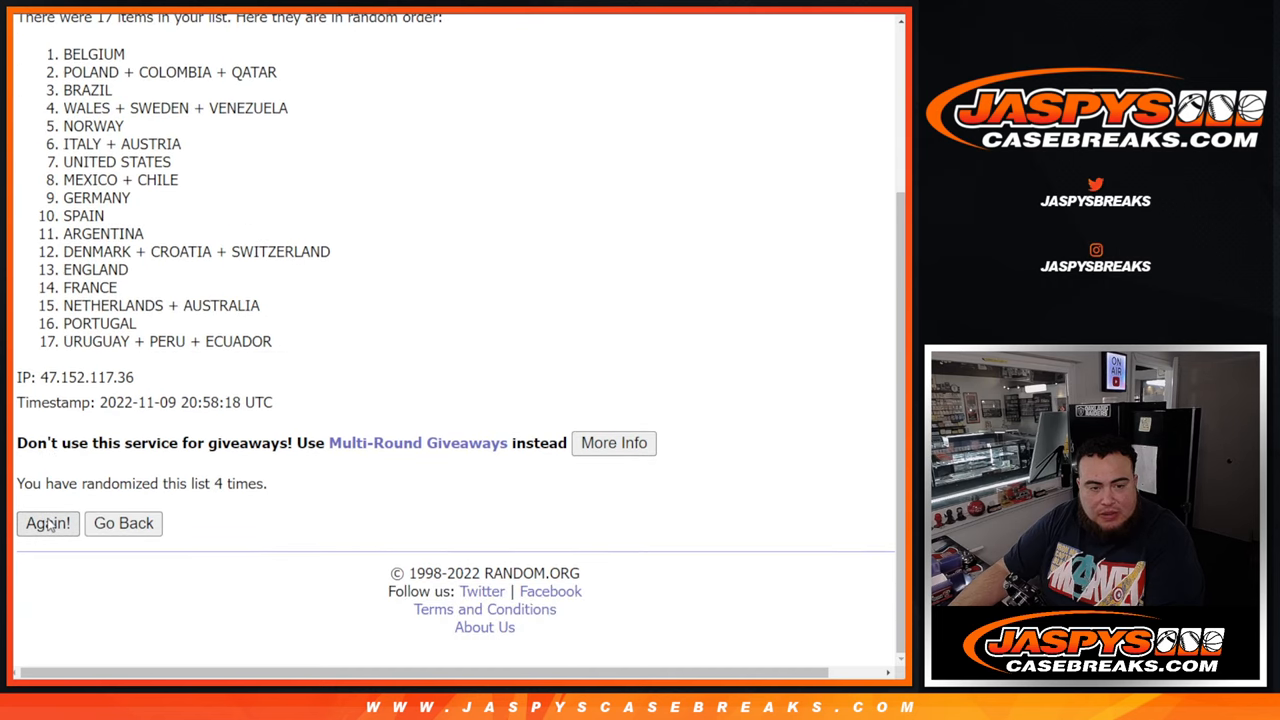
pyautogui.click(48, 524)
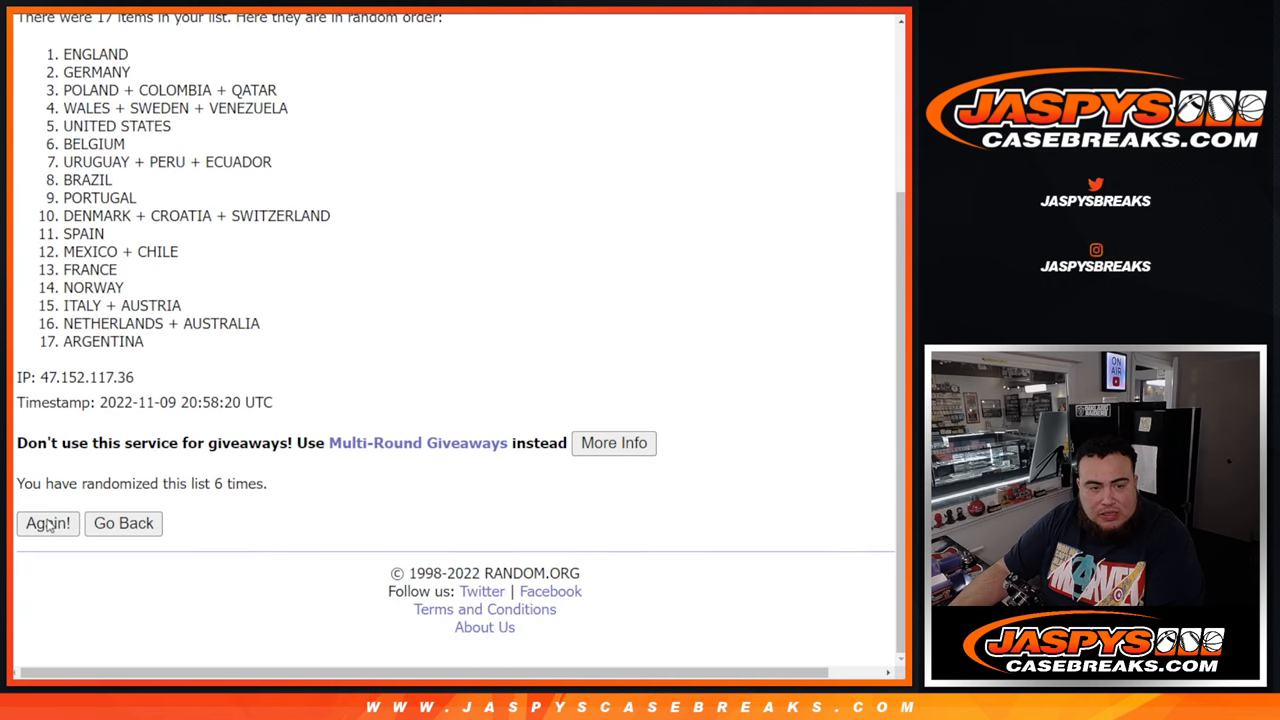
pyautogui.click(48, 524)
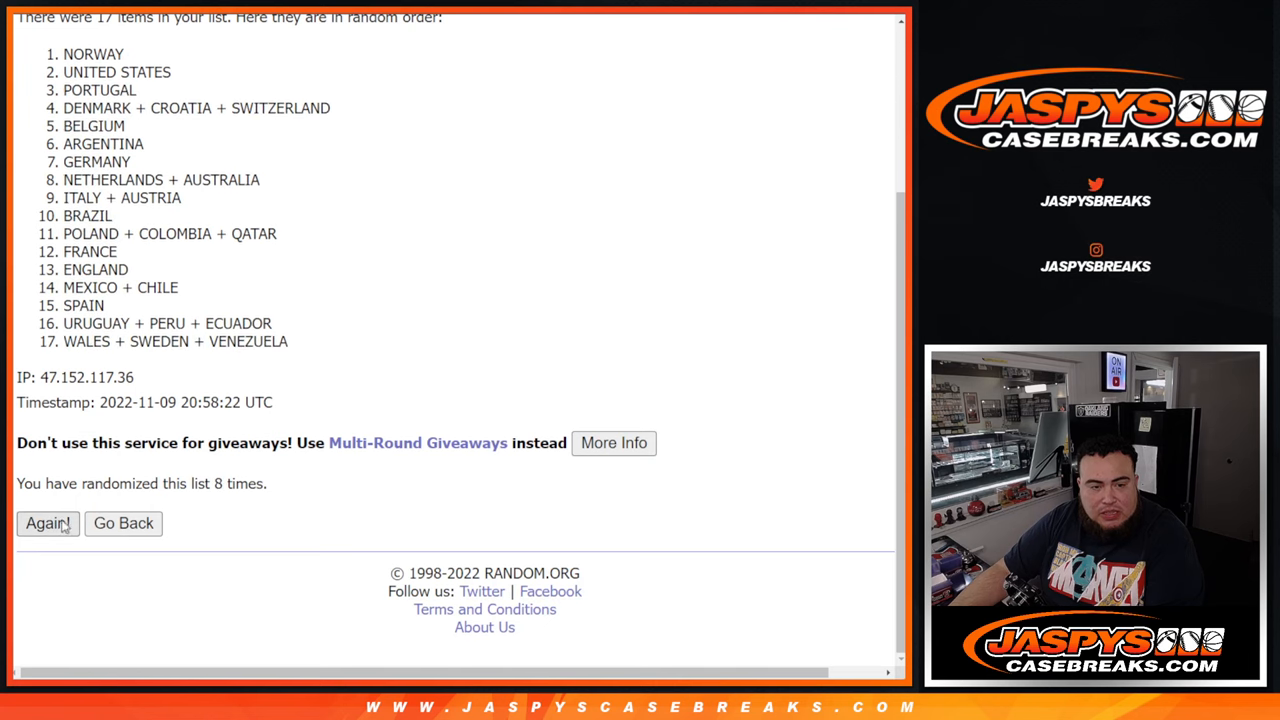
pyautogui.click(46, 524)
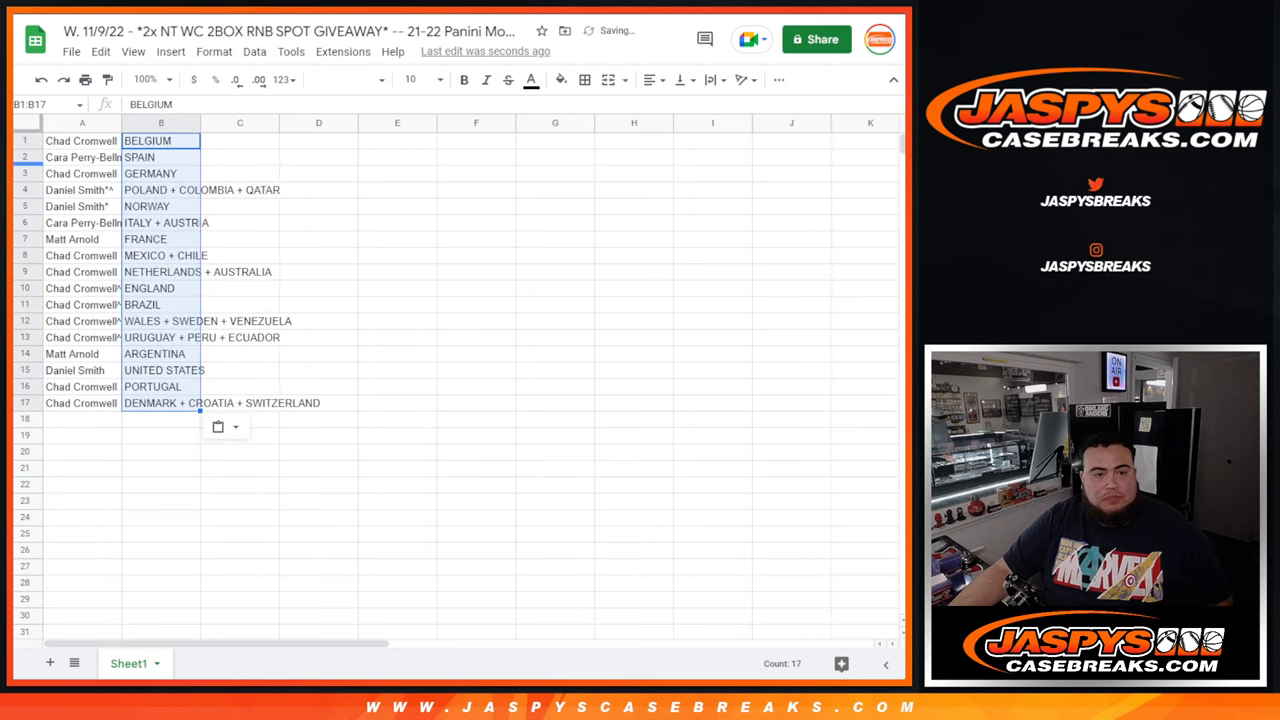
# - Enlarge the font size of the pairing sheet and adjust its formatting from the toolbar
pyautogui.click(432, 80)
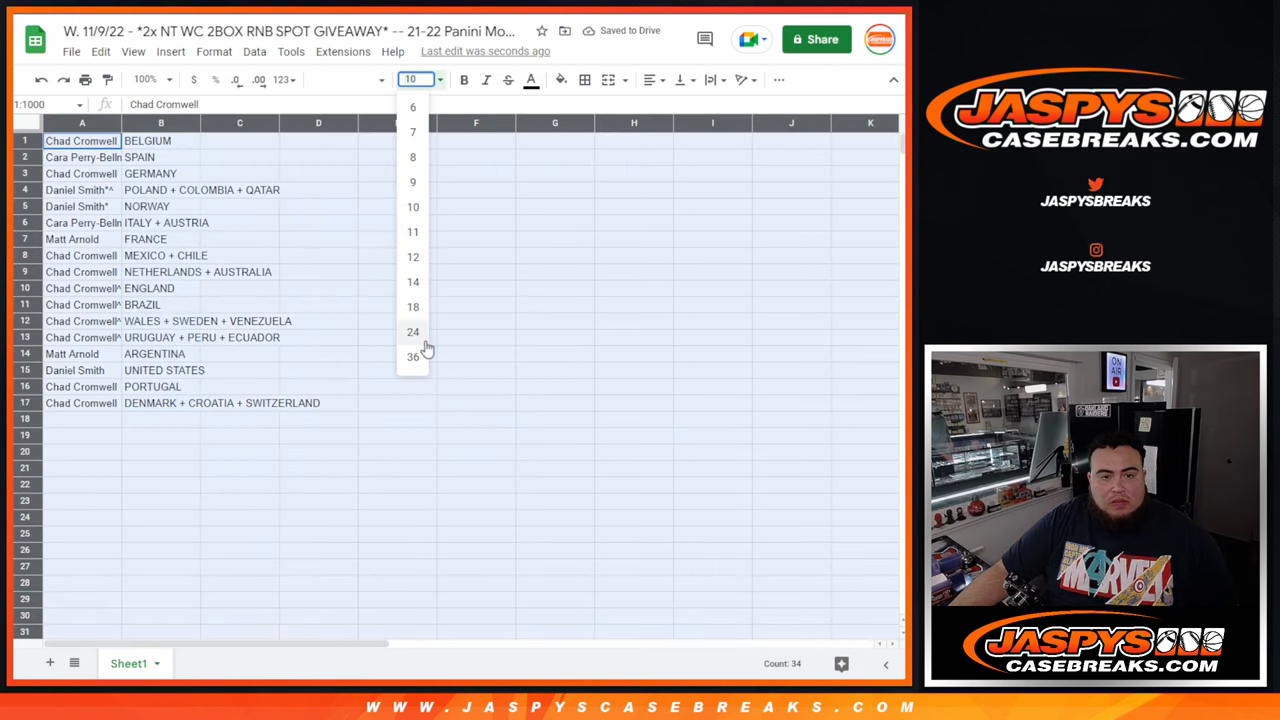
pyautogui.click(412, 306)
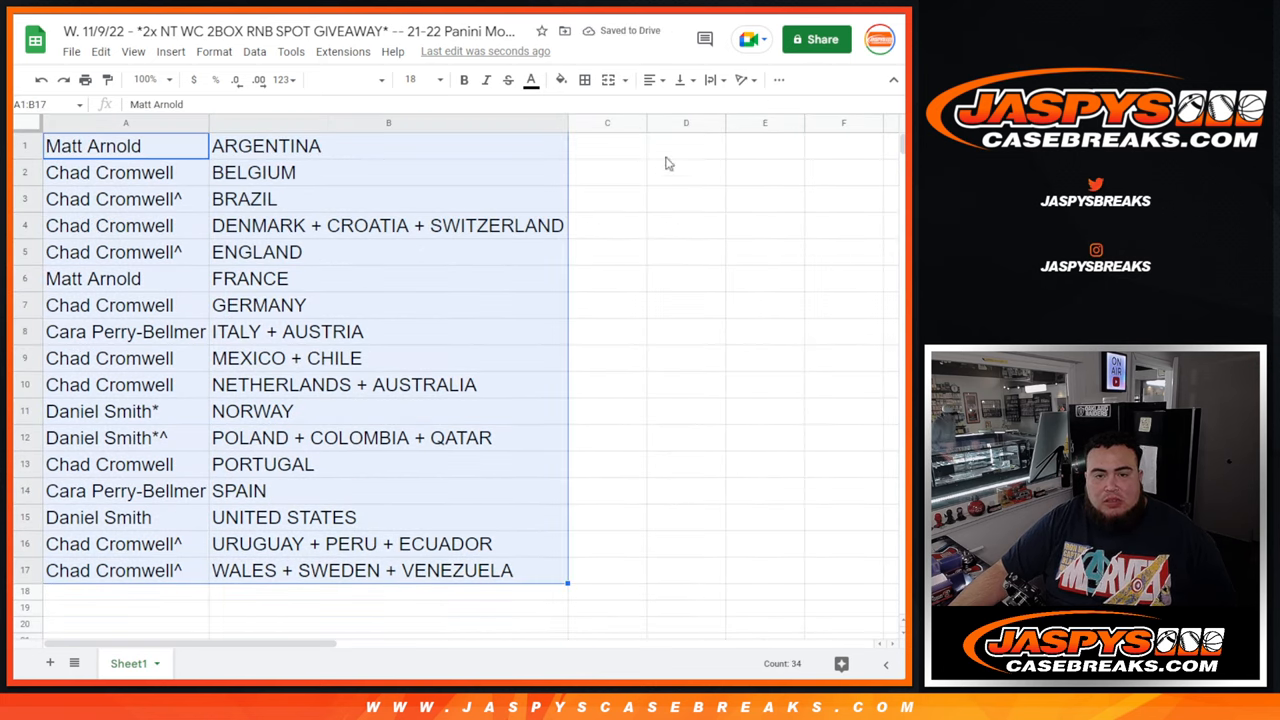
pyautogui.click(650, 80)
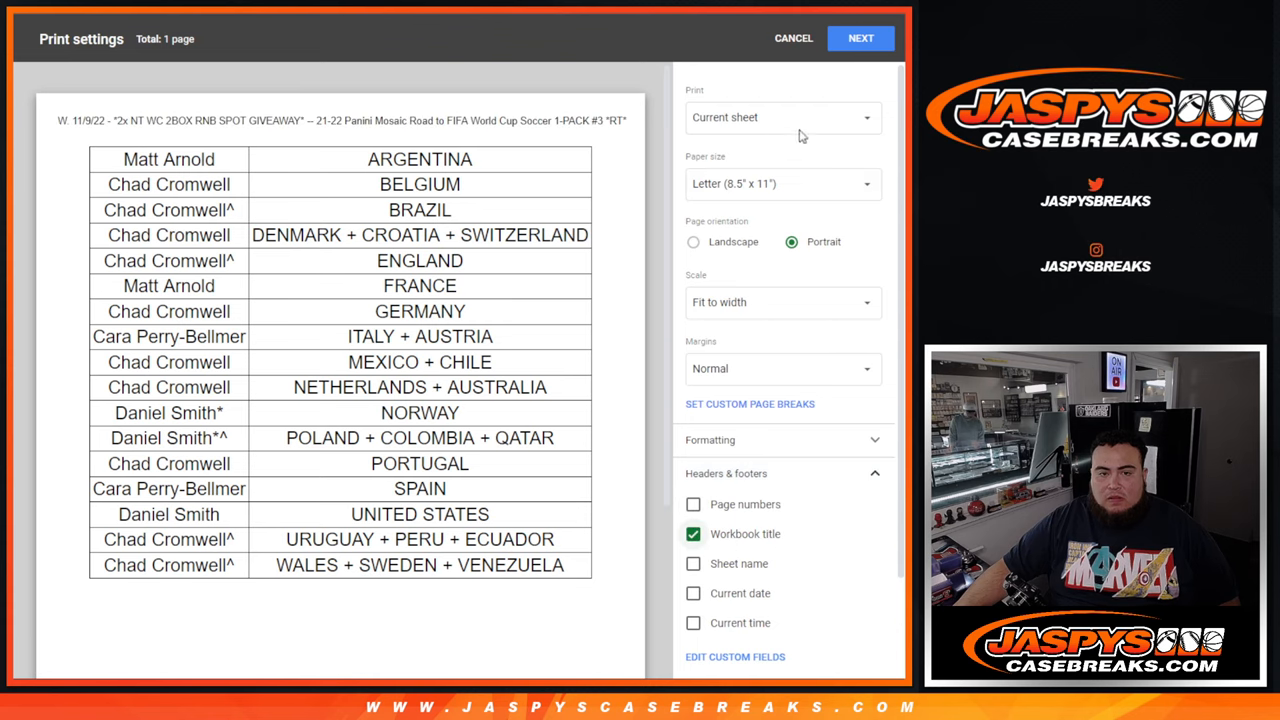
# - Send the bordered pairing table to the printer as a portrait, fit-to-width page
pyautogui.click(860, 36)
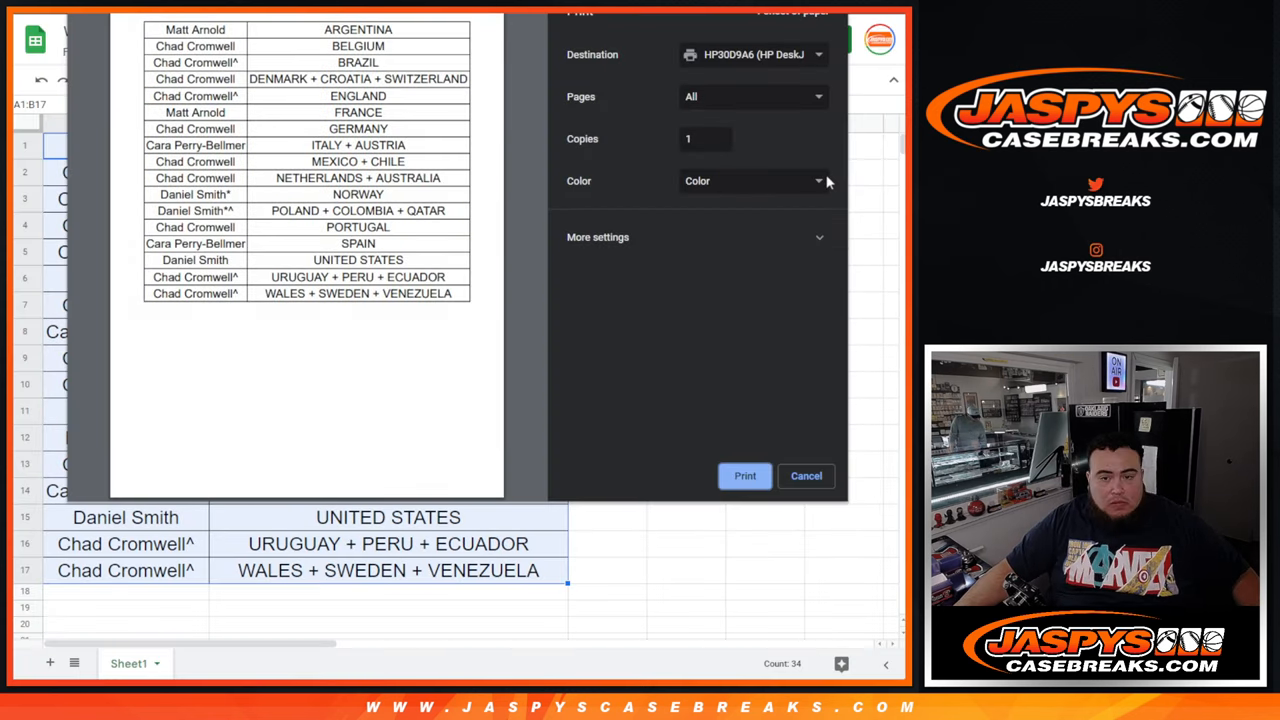
pyautogui.click(804, 476)
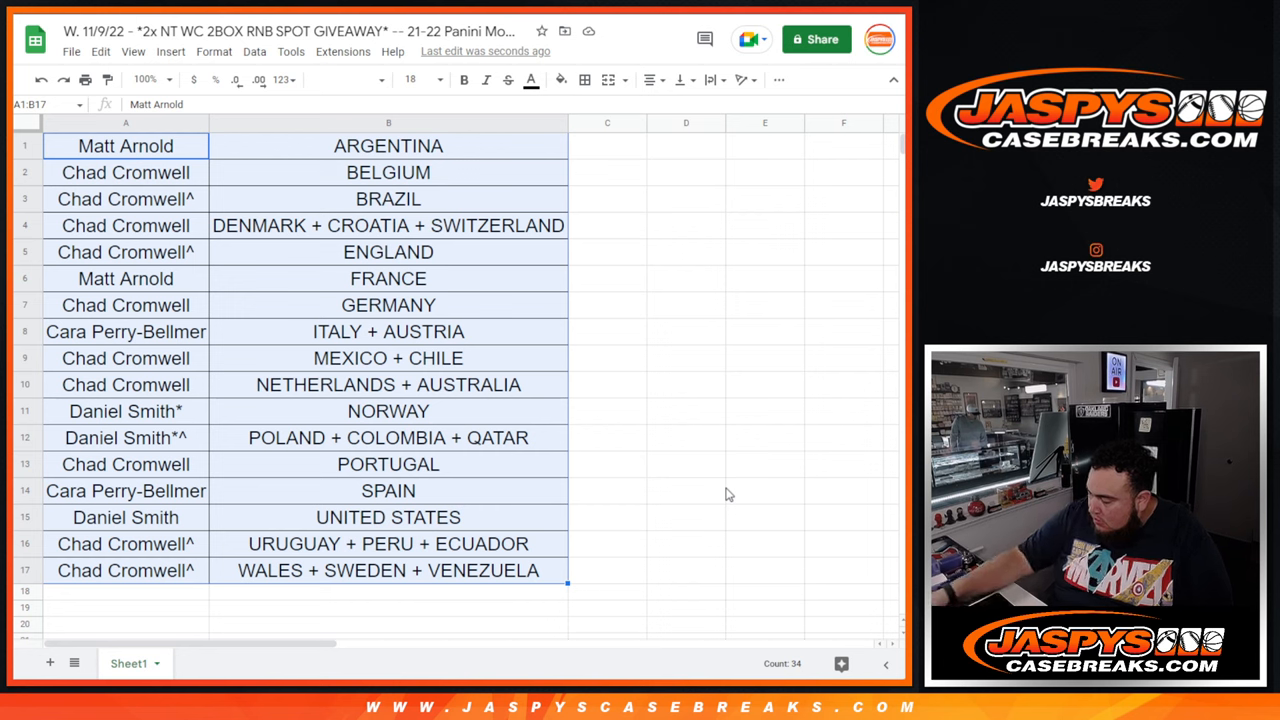
pyautogui.moveTo(692, 558)
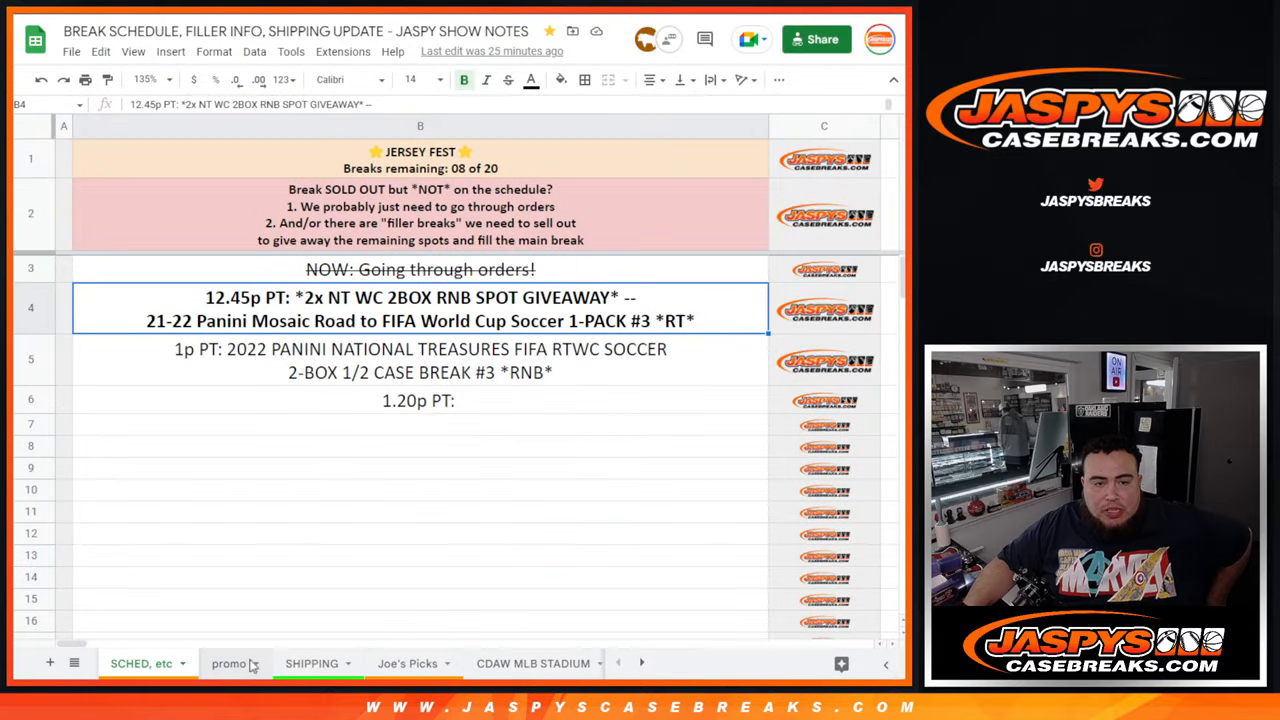
# - Switch to the promo sheet tab of the show-notes spreadsheet
pyautogui.click(228, 664)
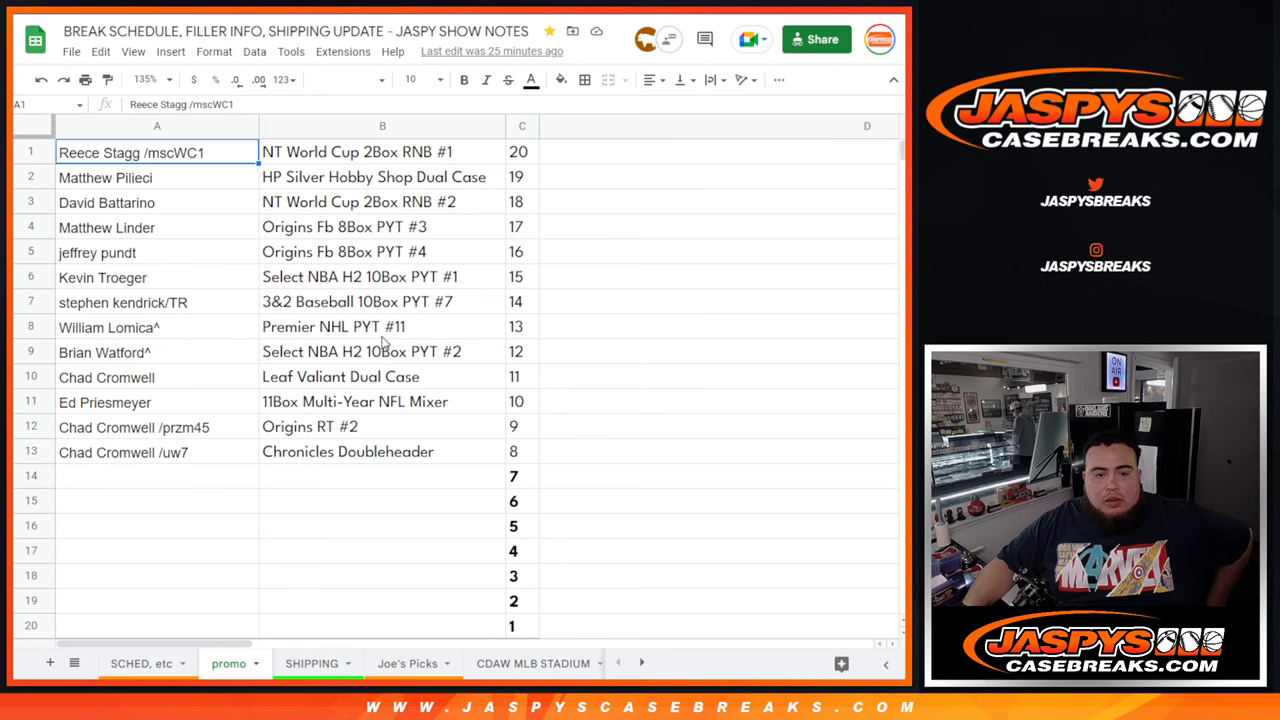
pyautogui.click(152, 664)
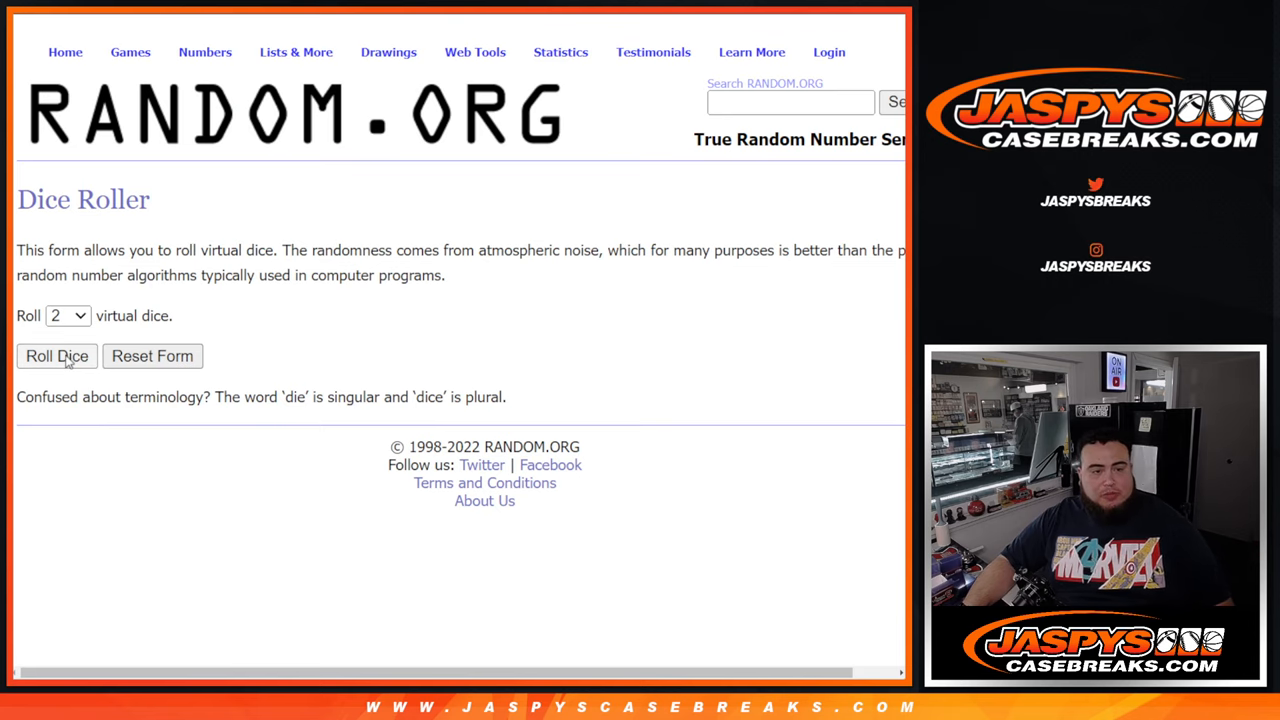
# - Roll the two dice, then randomize the 17-name customer list
pyautogui.click(56, 356)
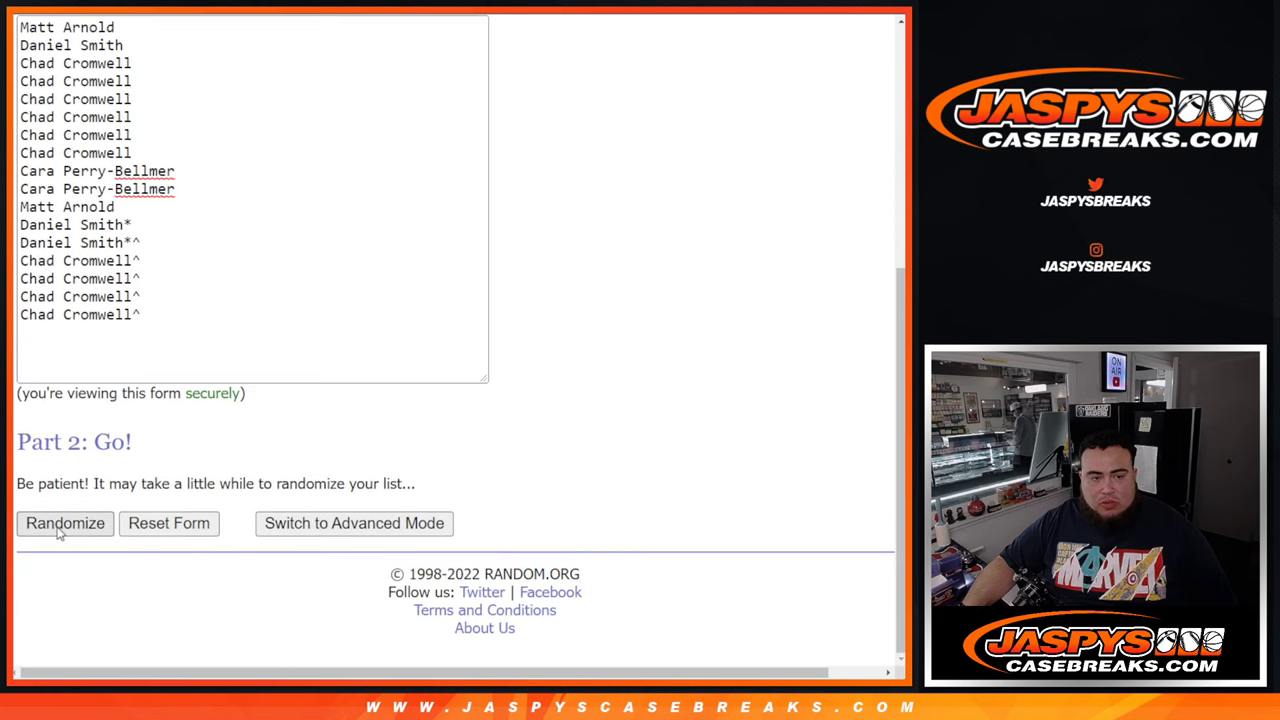
pyautogui.click(64, 524)
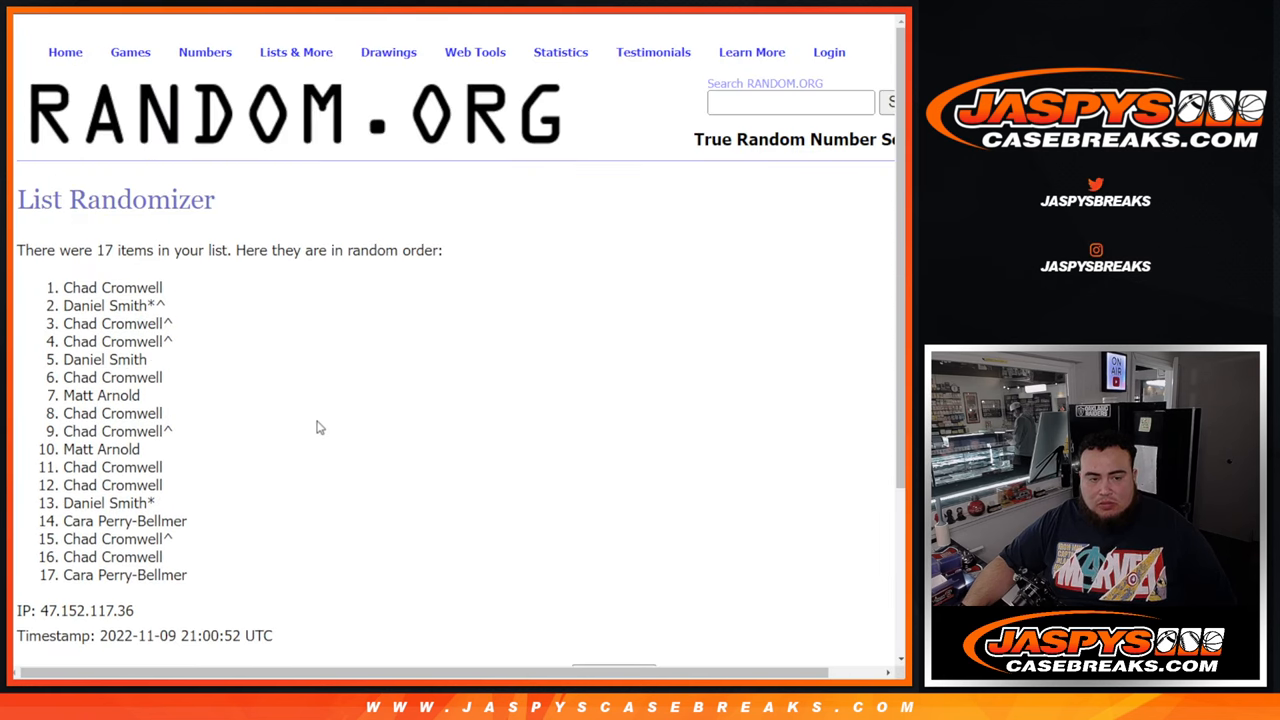